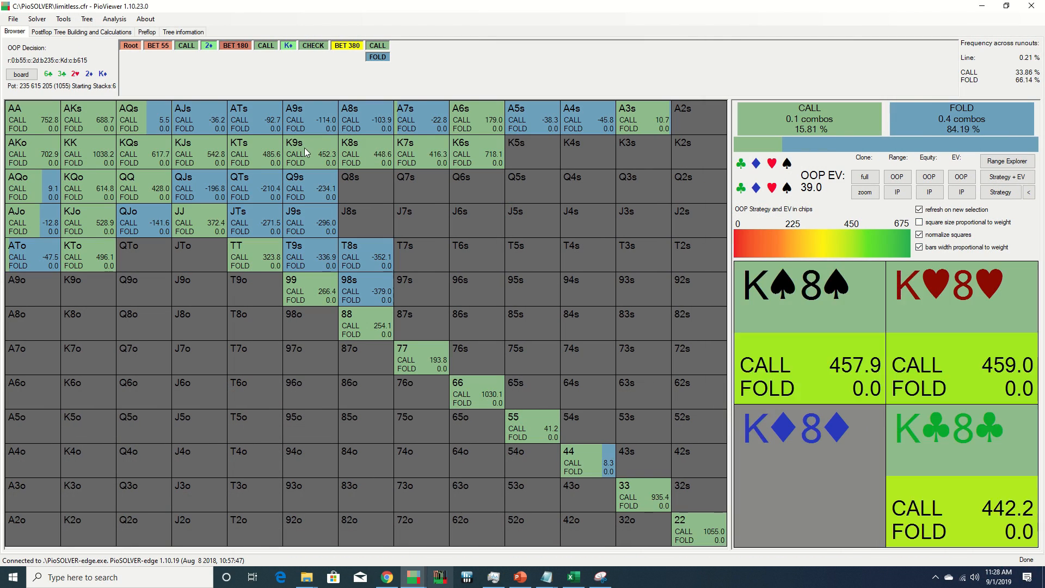
Inspect the suit combos and call values of 43o, AQs, AKs and pocket twos in turn.
{"action": "left_click", "coordinate": [238, 117]}
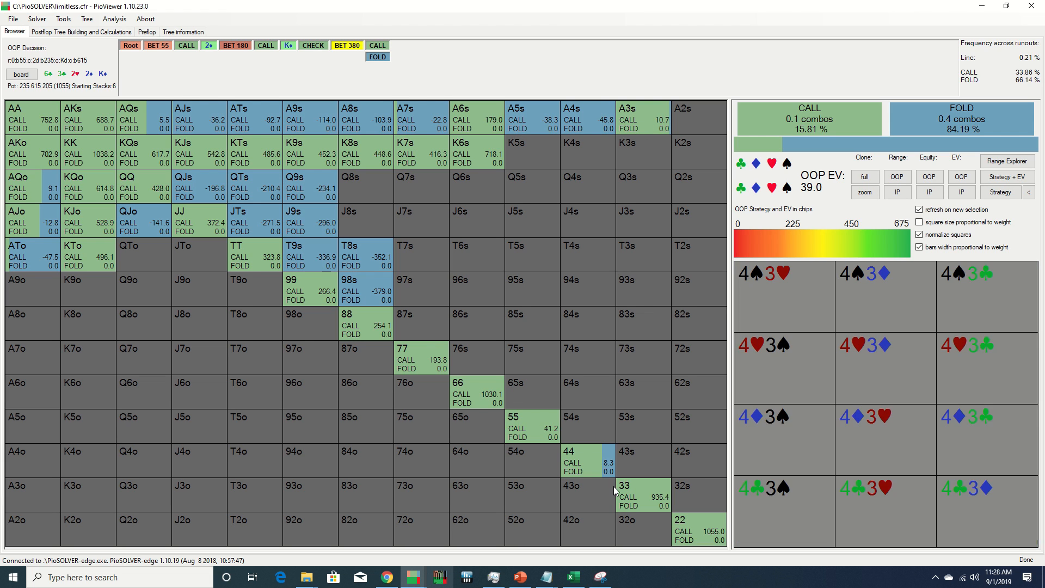
{"action": "left_click", "coordinate": [130, 108]}
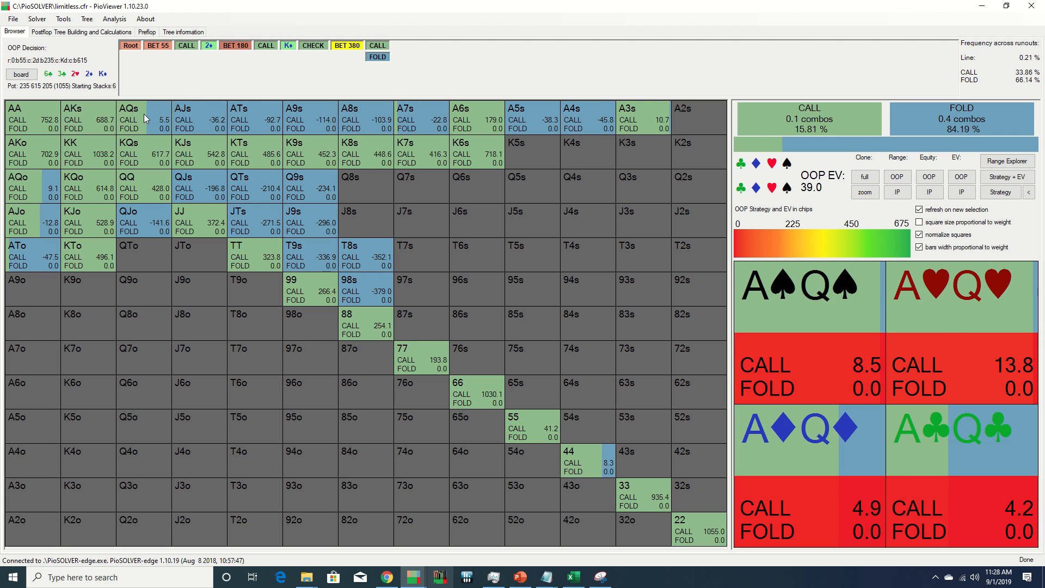
{"action": "left_click", "coordinate": [87, 117]}
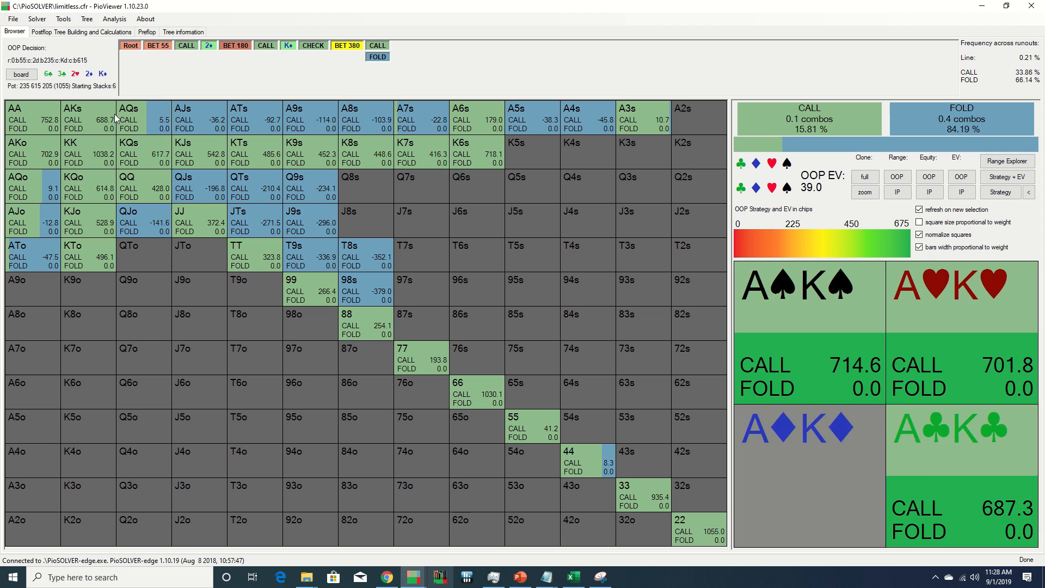
{"action": "left_click", "coordinate": [680, 526]}
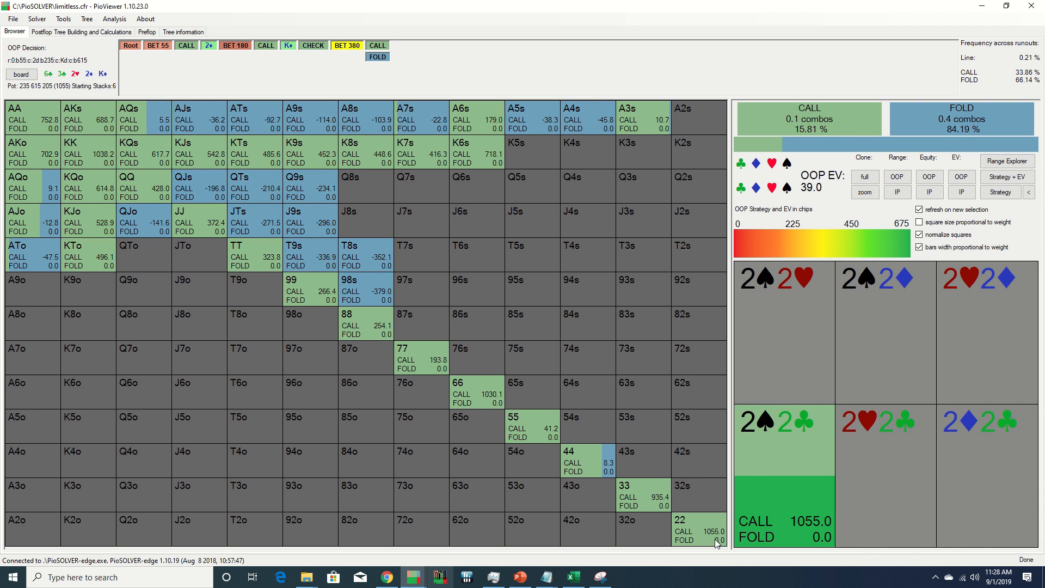